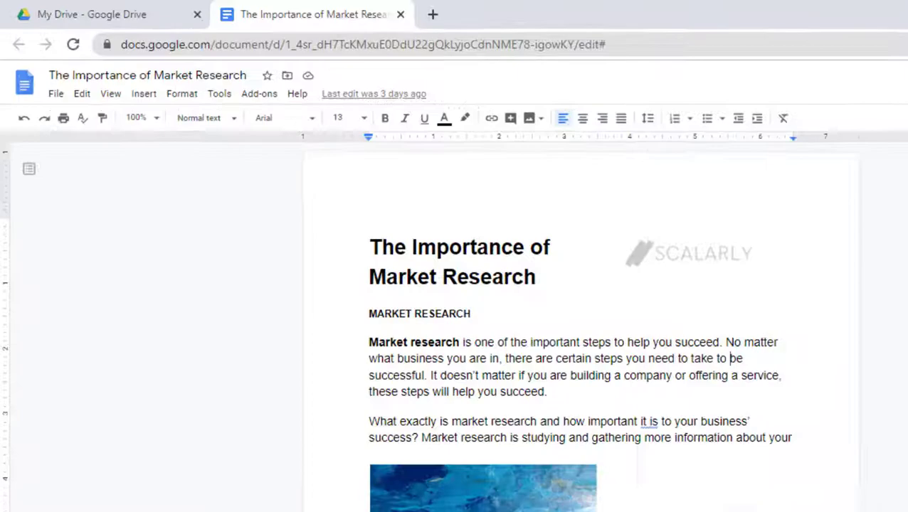
Start a document comparison for 'The Importance of Market Research' from the Tools menu.
click(219, 93)
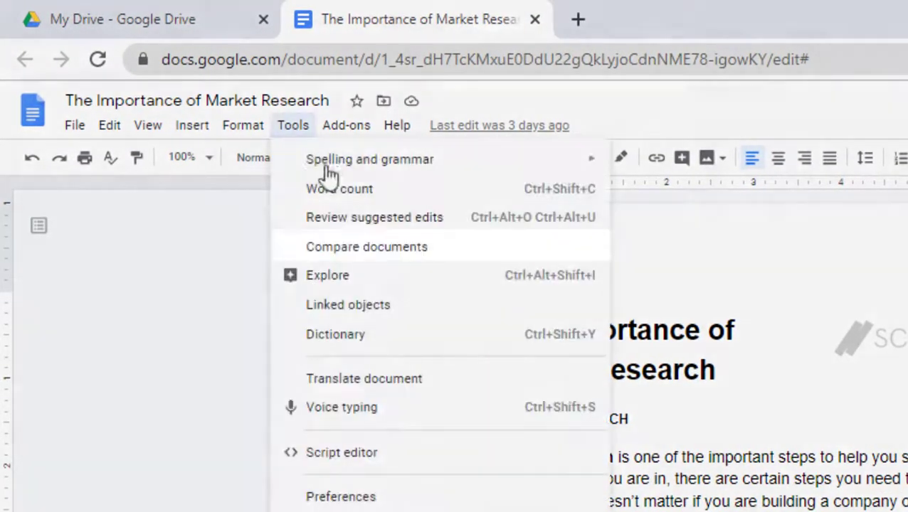
click(366, 246)
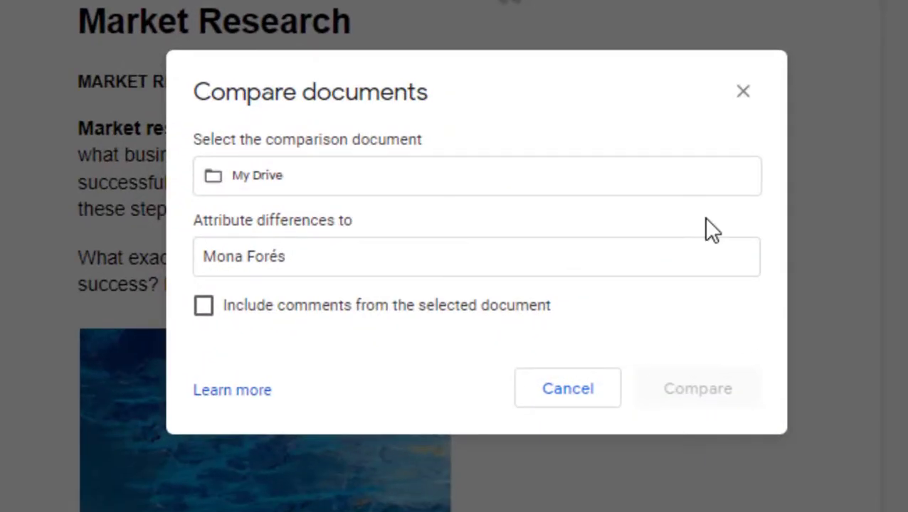
Choose 'Copy of The Importance of Market Research - June 5 REV 2' from My Drive as the comparison document.
click(477, 175)
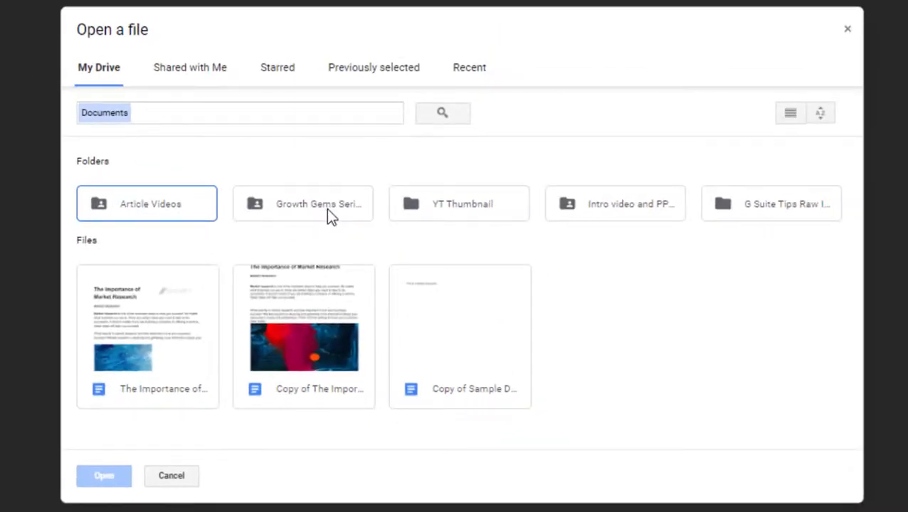
click(304, 321)
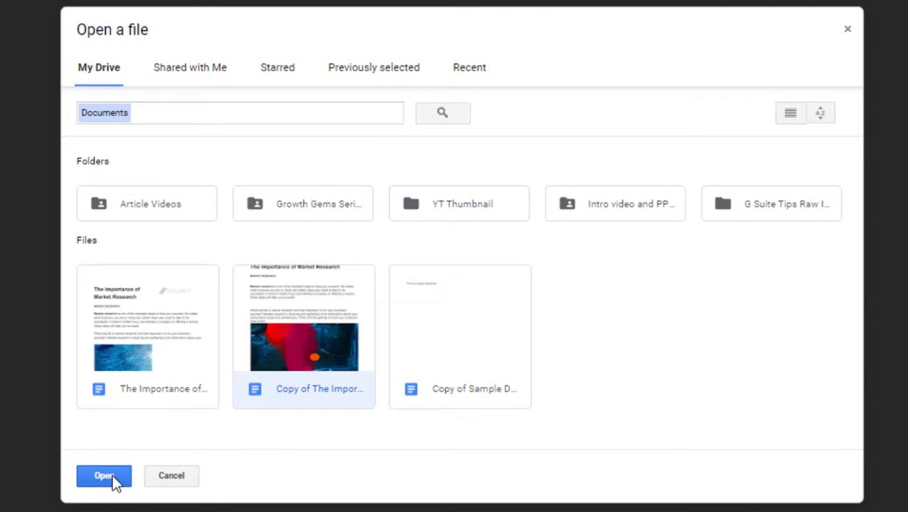
click(103, 476)
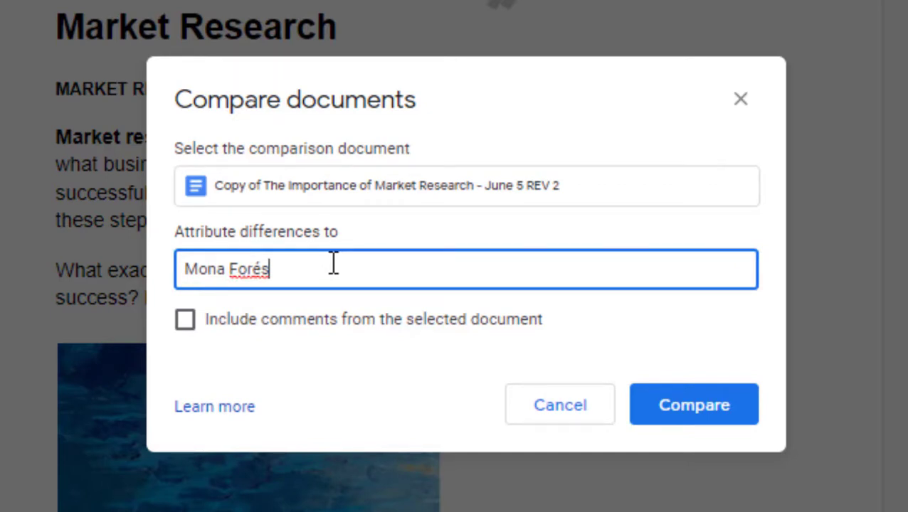
click(693, 405)
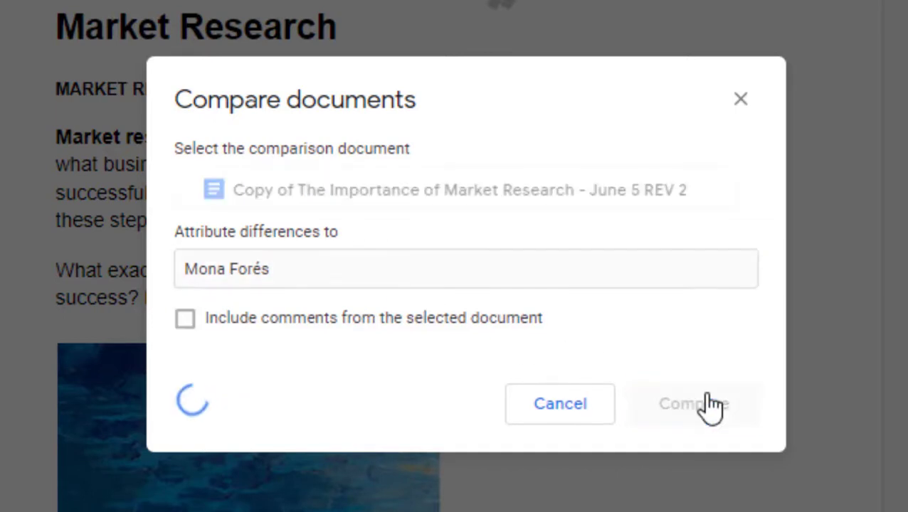
click(694, 403)
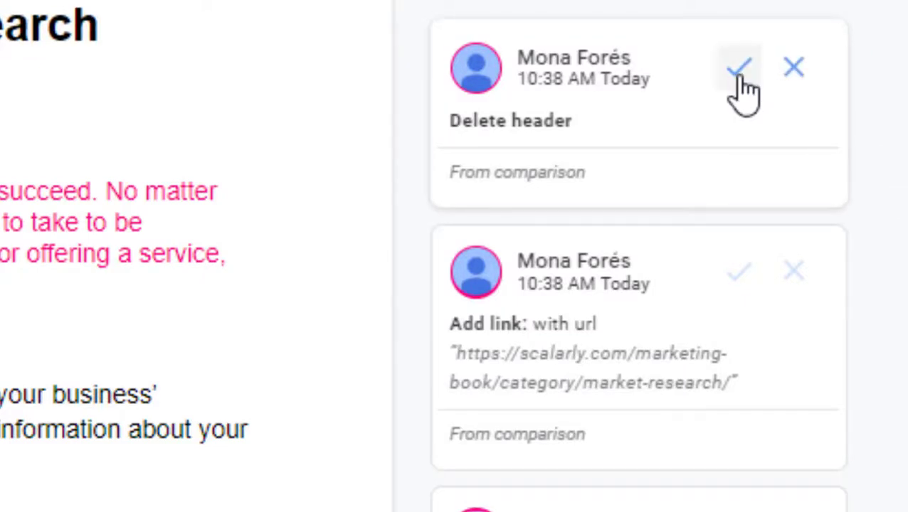
mouse_move(742, 67)
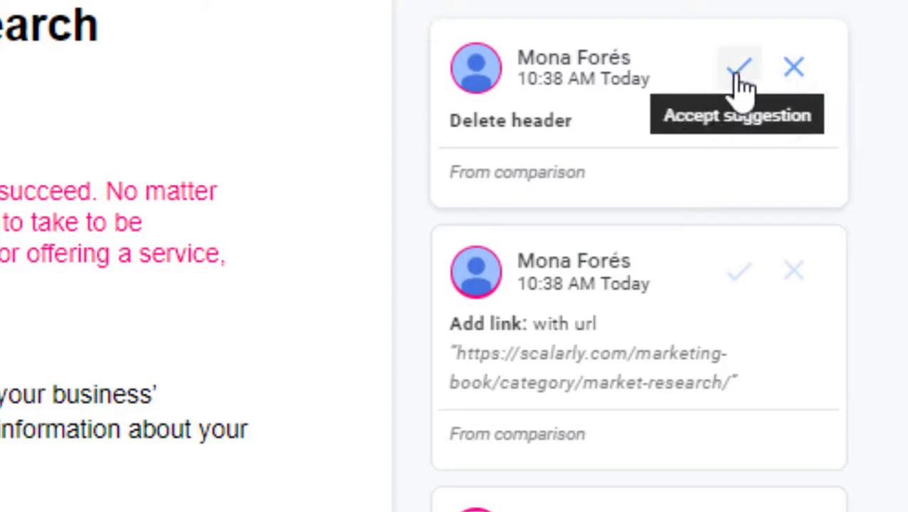
mouse_move(795, 68)
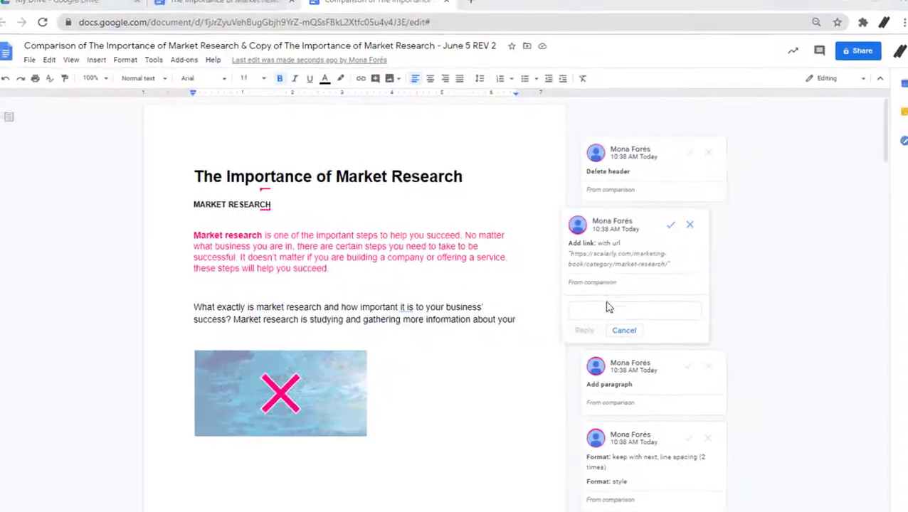
Post a reply on the Add link suggestion about the added website link redirecting readers.
text(Added link to the wel)
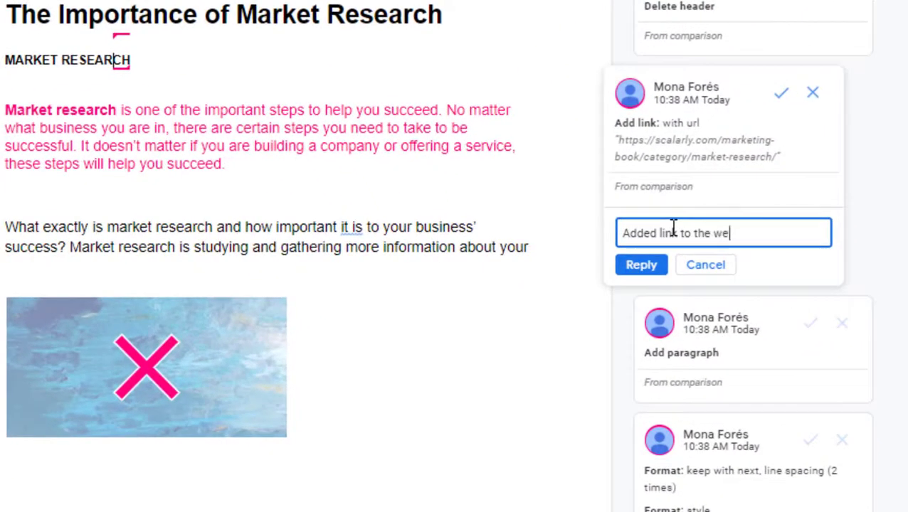
text(bsite. R)
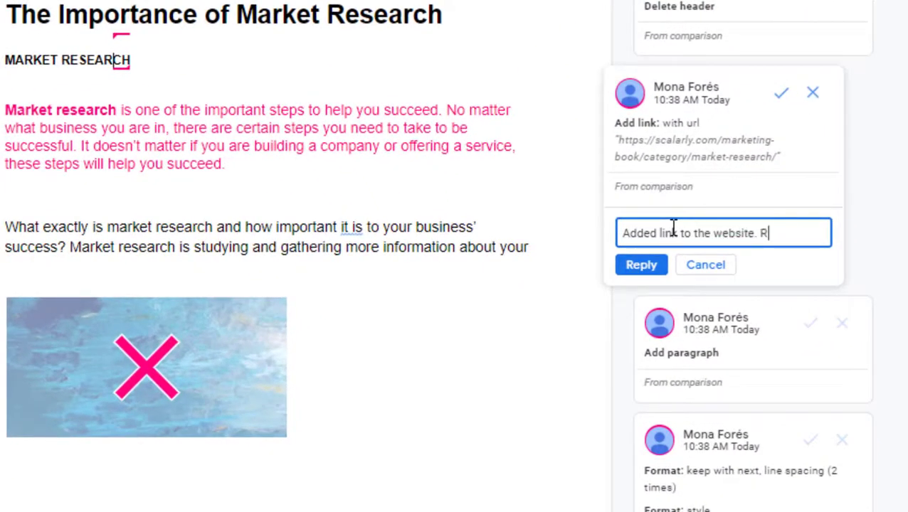
text(Redirect reader)
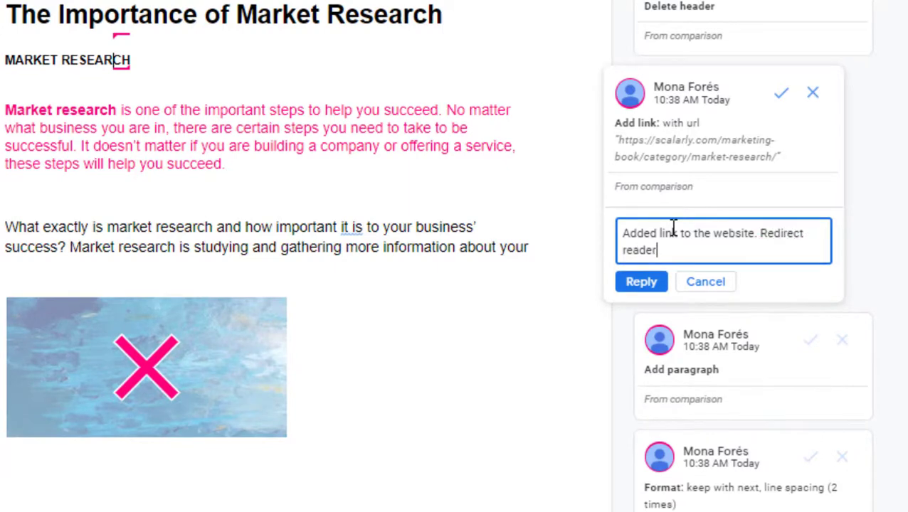
click(640, 281)
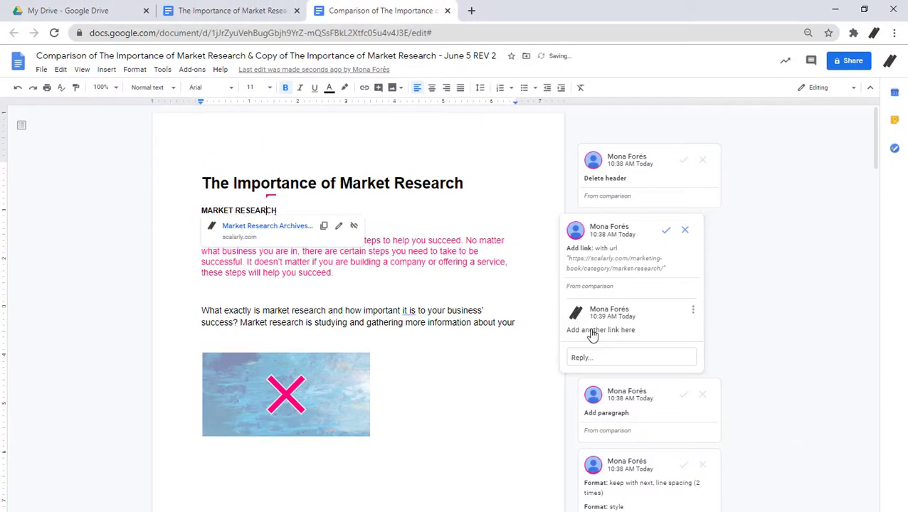